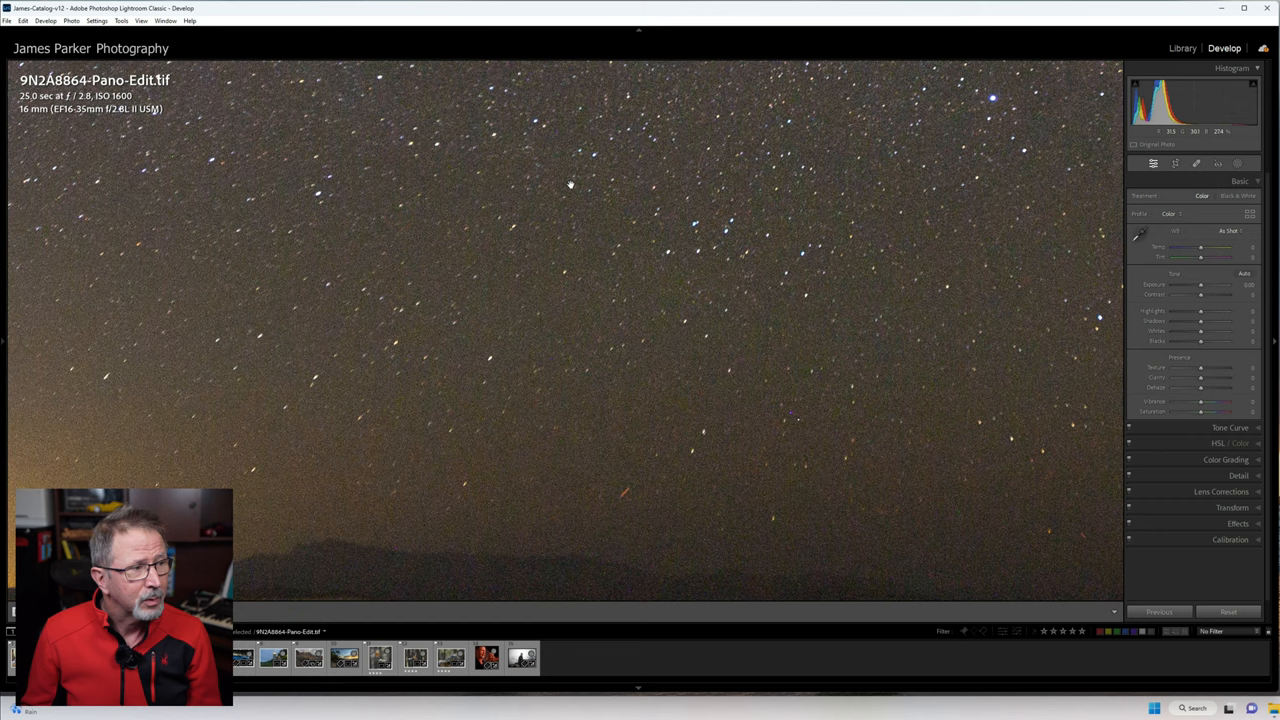
Edit a copy of the starry night panorama, with Lightroom adjustments, in Topaz Photo AI
right_click(570, 185)
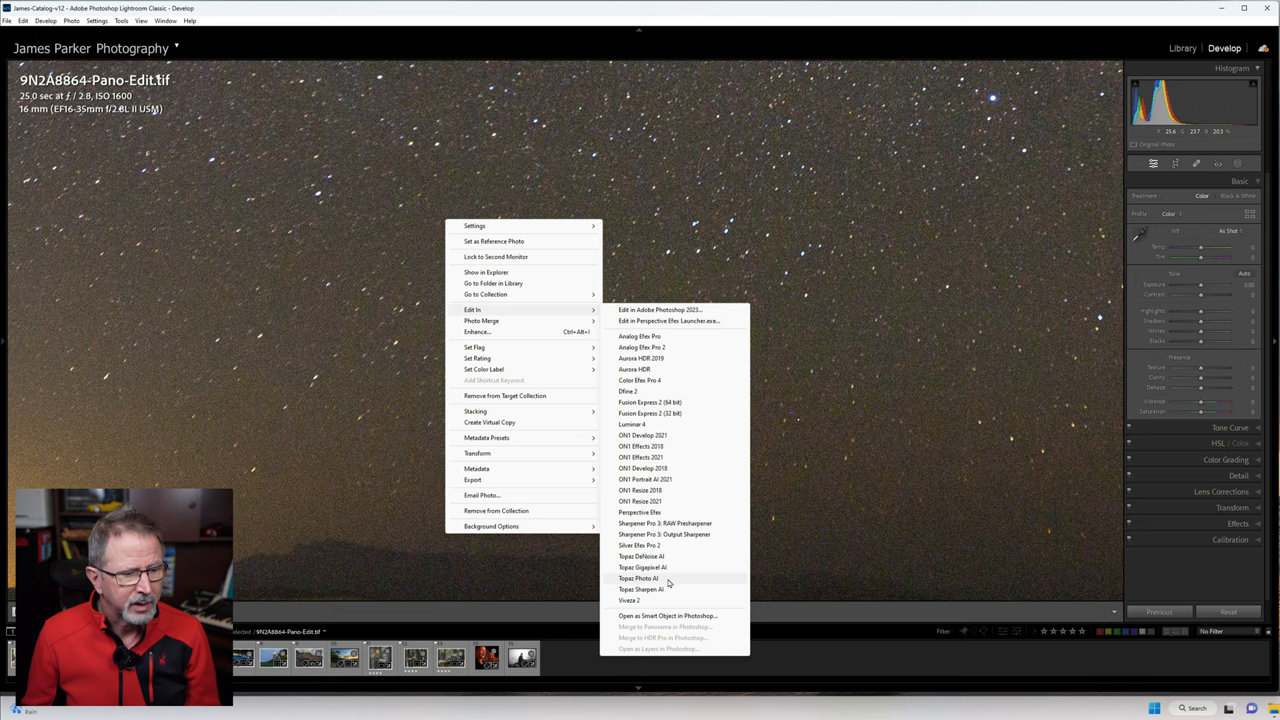
left_click(626, 579)
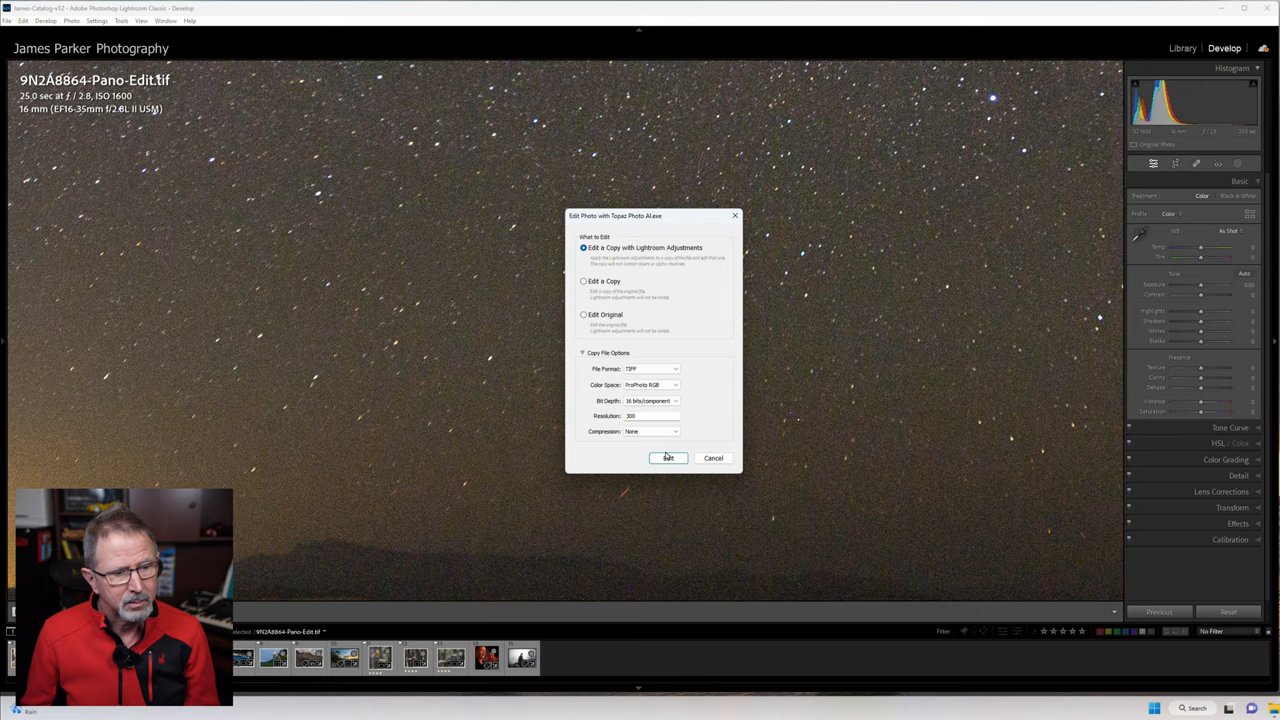
left_click(668, 458)
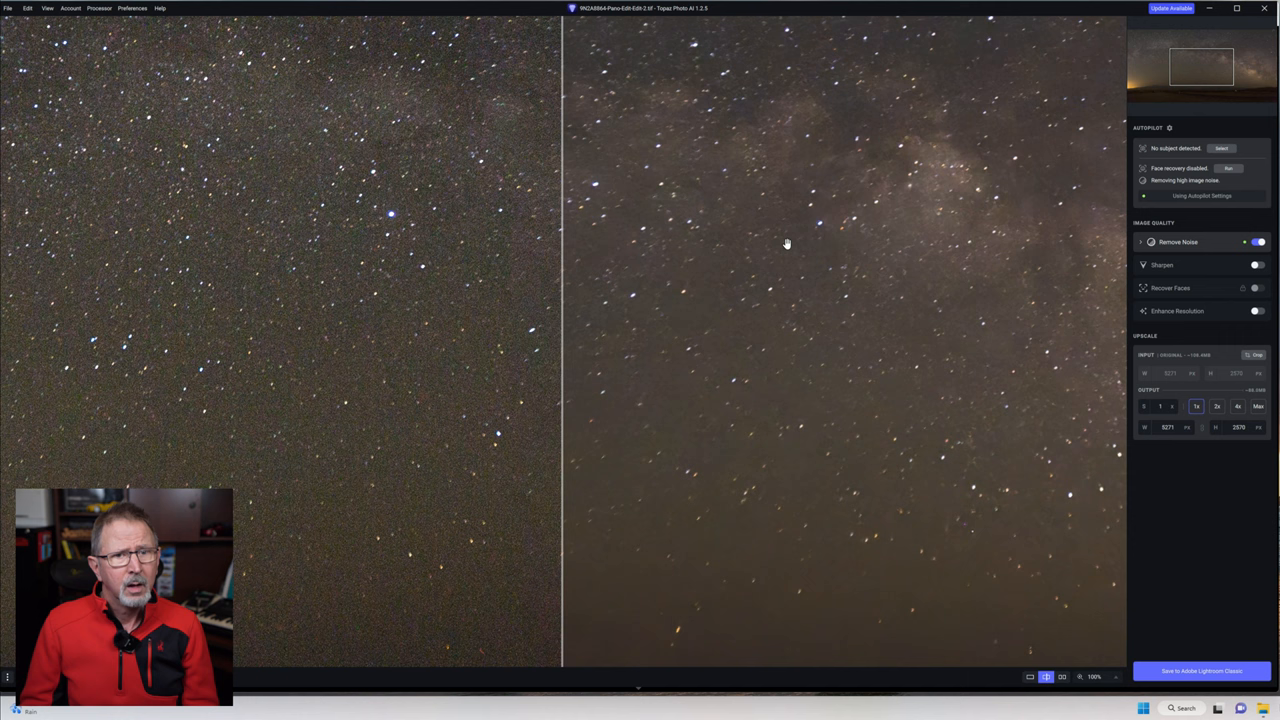
mouse_move(835, 242)
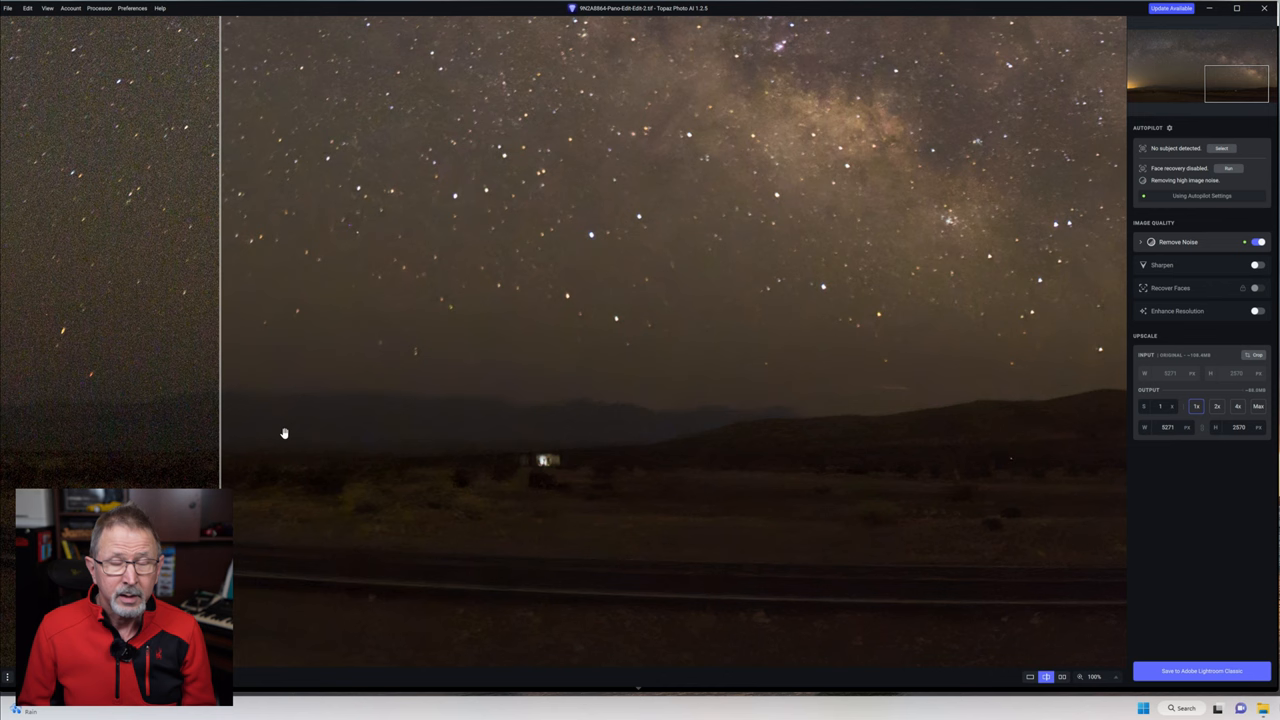
mouse_move(656, 310)
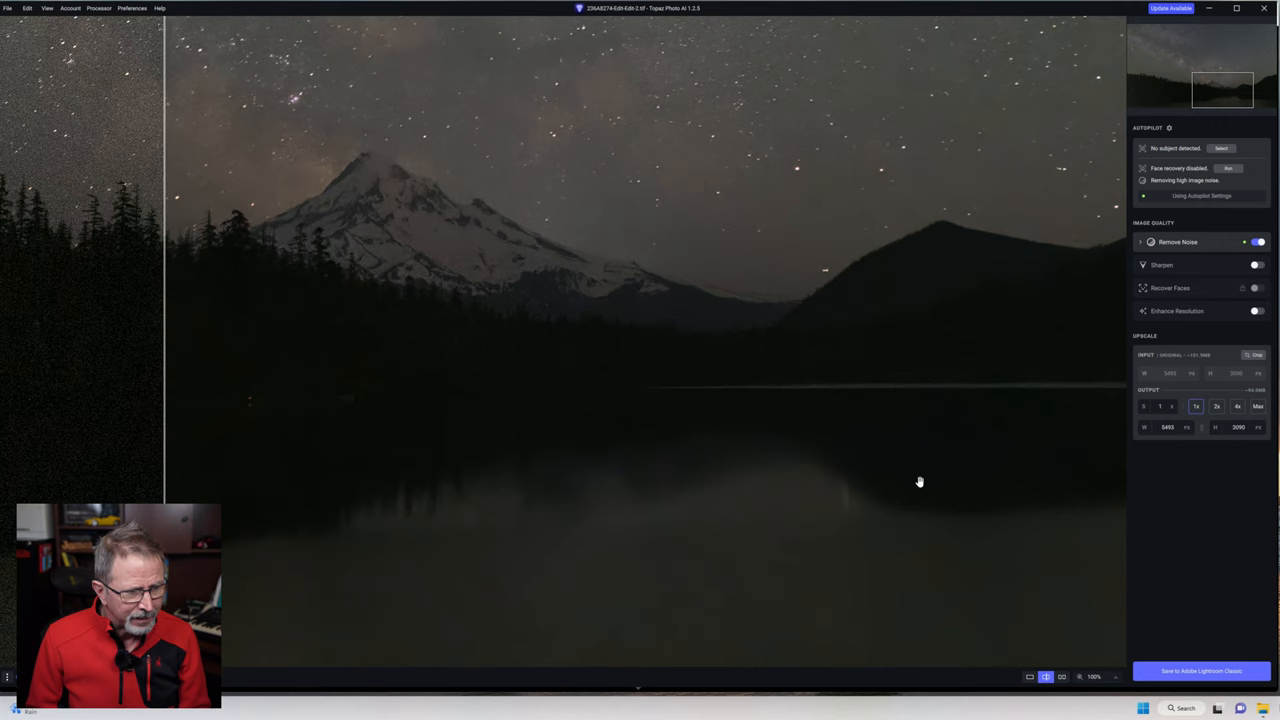
mouse_move(806, 504)
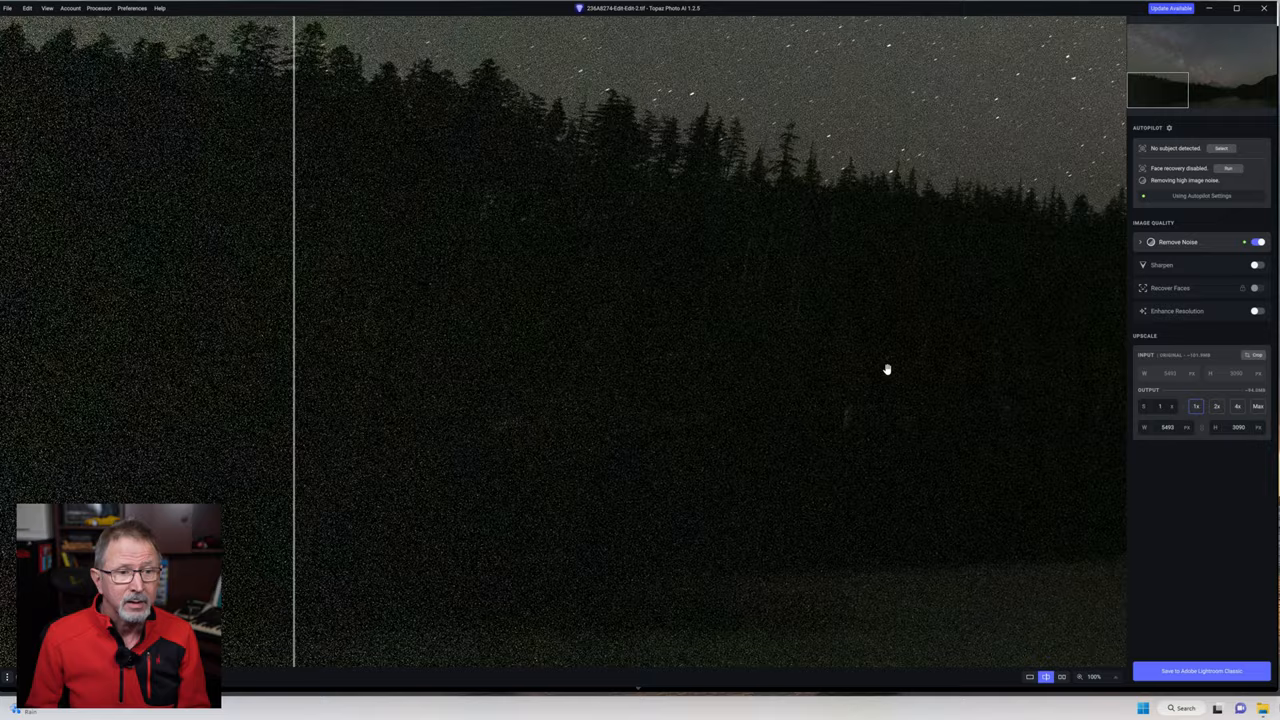
Pan the split preview to compare the denoised sky above the snowy peak with the noisy original
left_click_drag(887, 369, 340, 358)
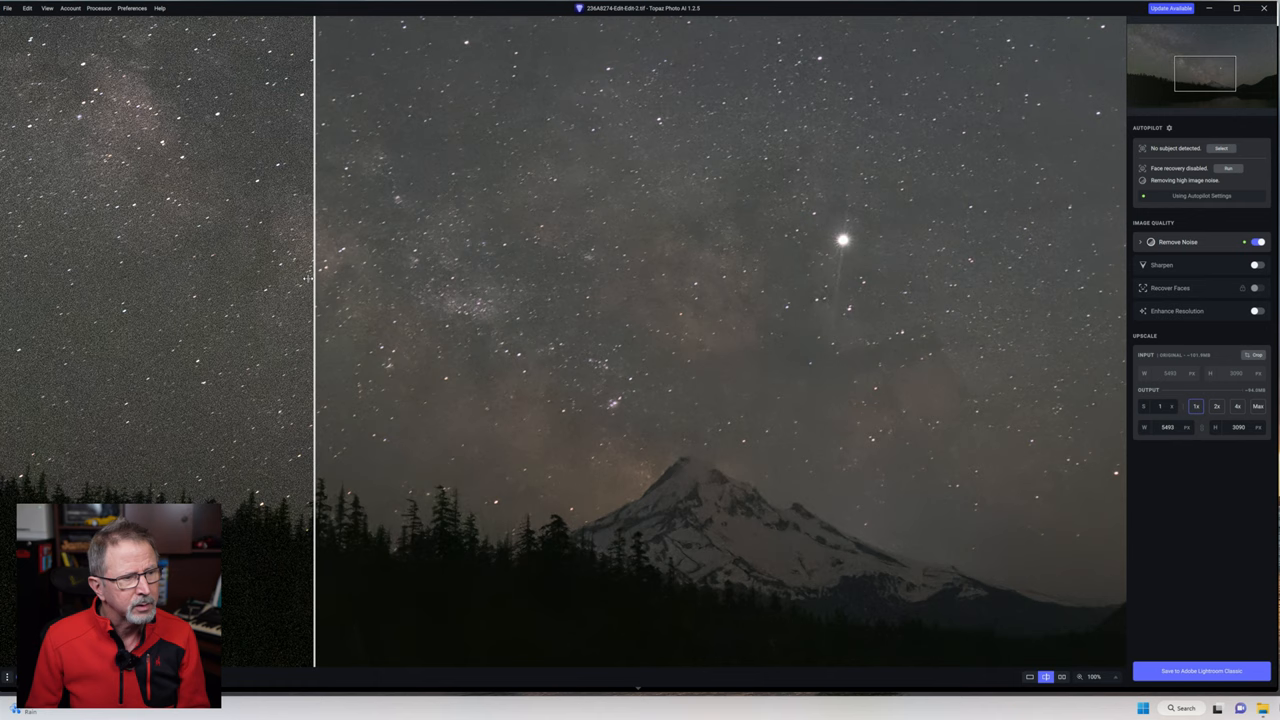
left_click_drag(315, 320, 405, 320)
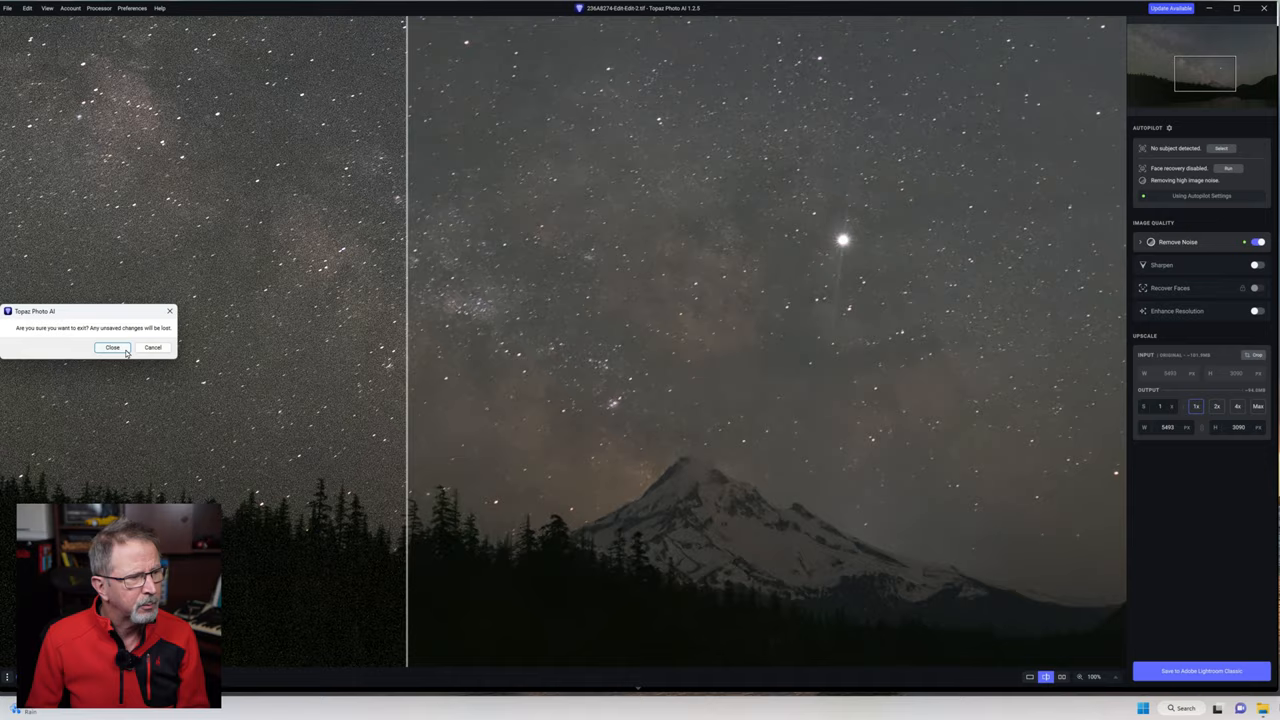
Discard the mountain lake edits and send the Venice night photo to Topaz Photo AI
left_click(105, 347)
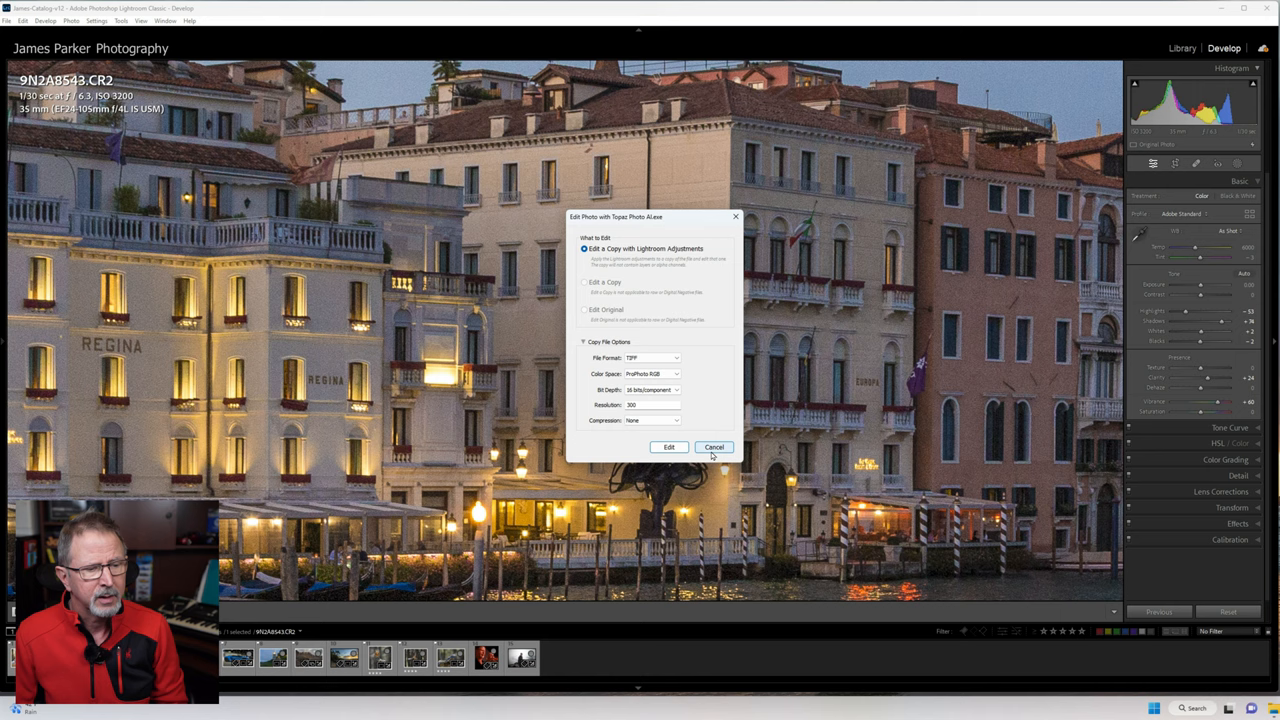
left_click(713, 447)
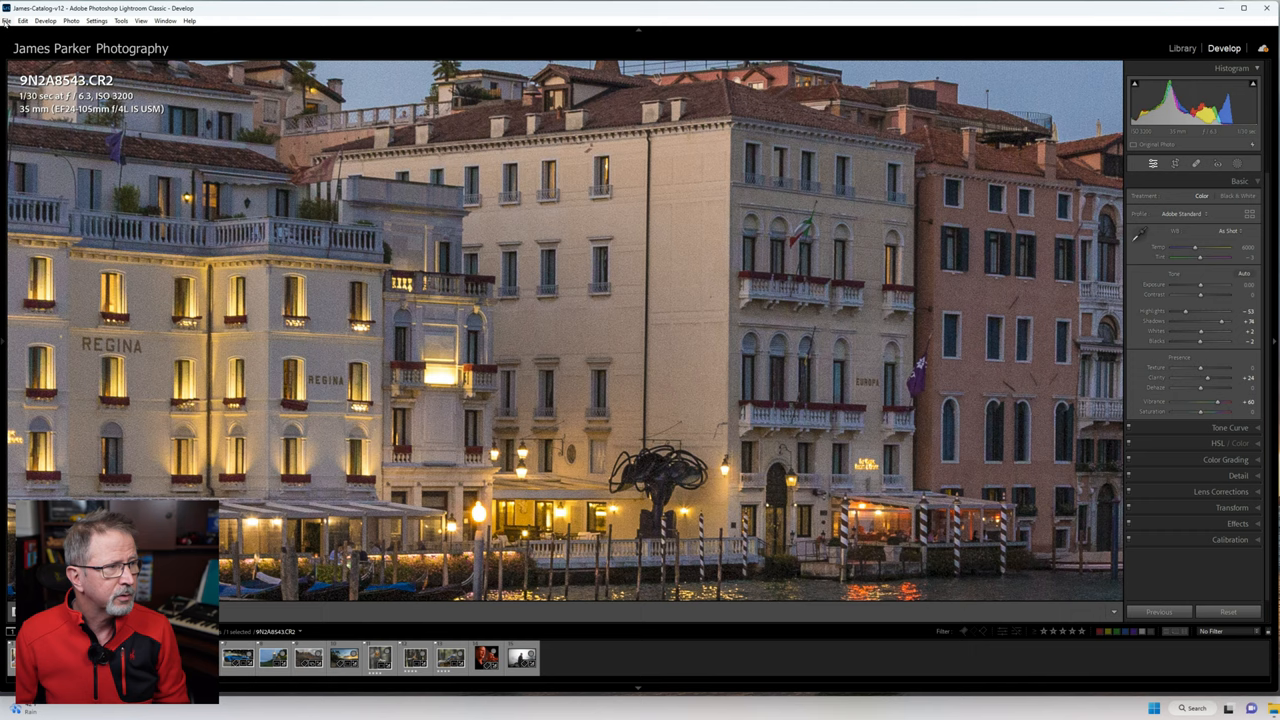
left_click(14, 20)
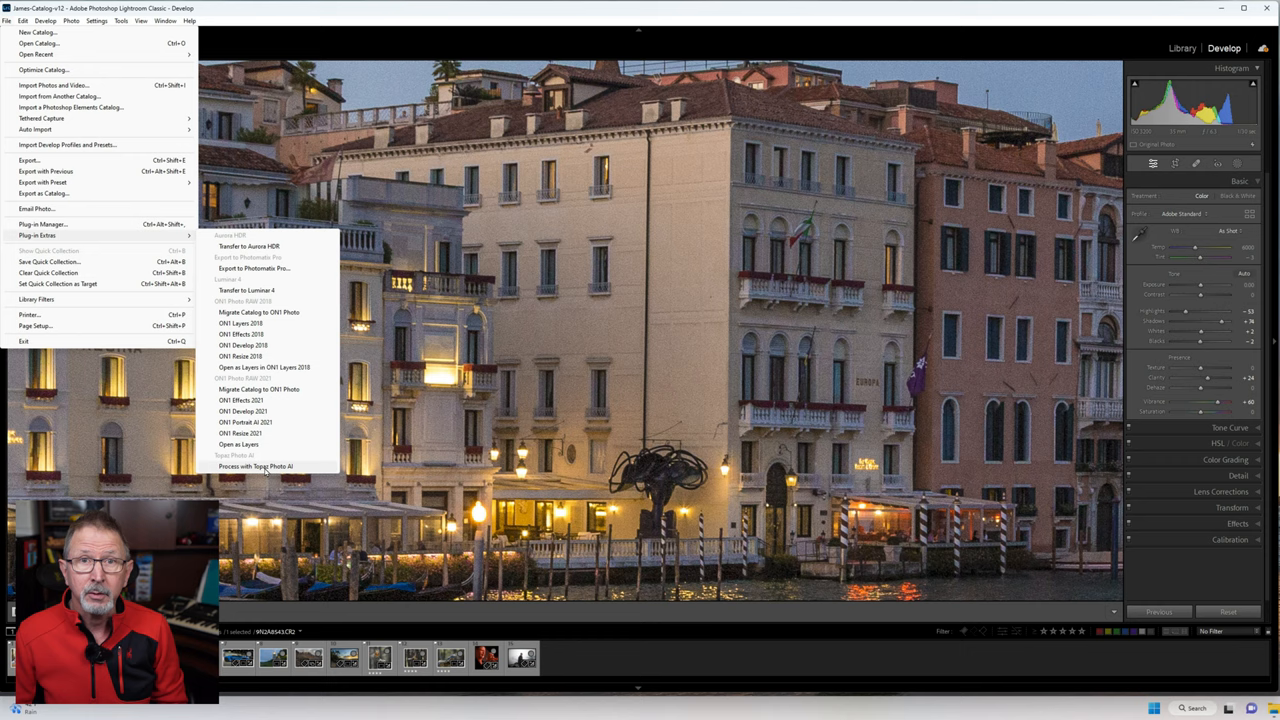
left_click(255, 467)
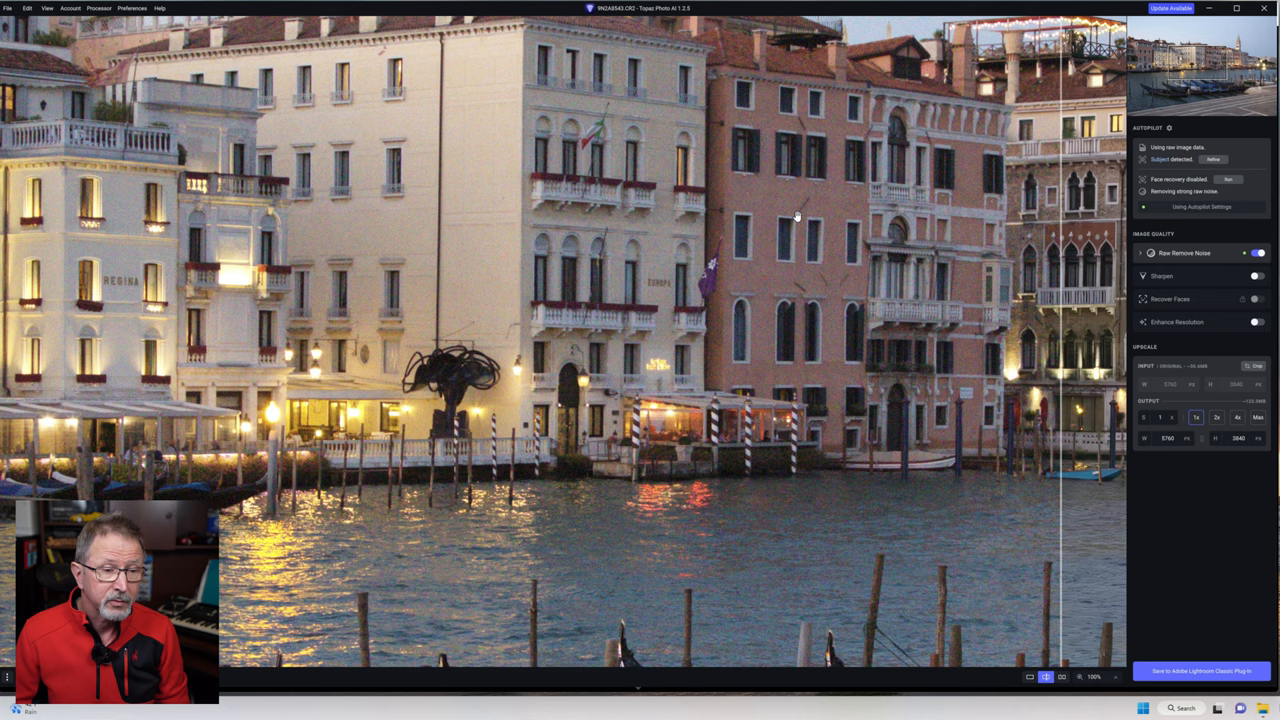
mouse_move(768, 204)
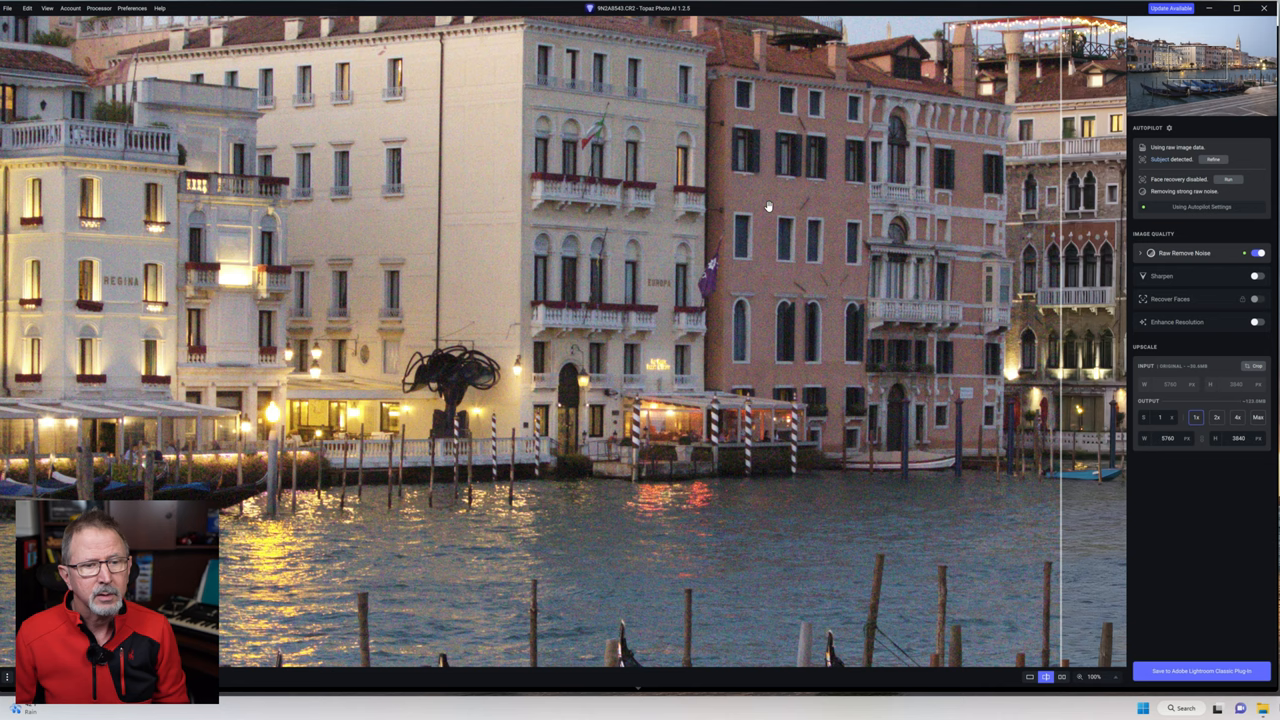
Pan the Venice preview to the moored gondolas to compare denoised and original
left_click_drag(1060, 290, 648, 290)
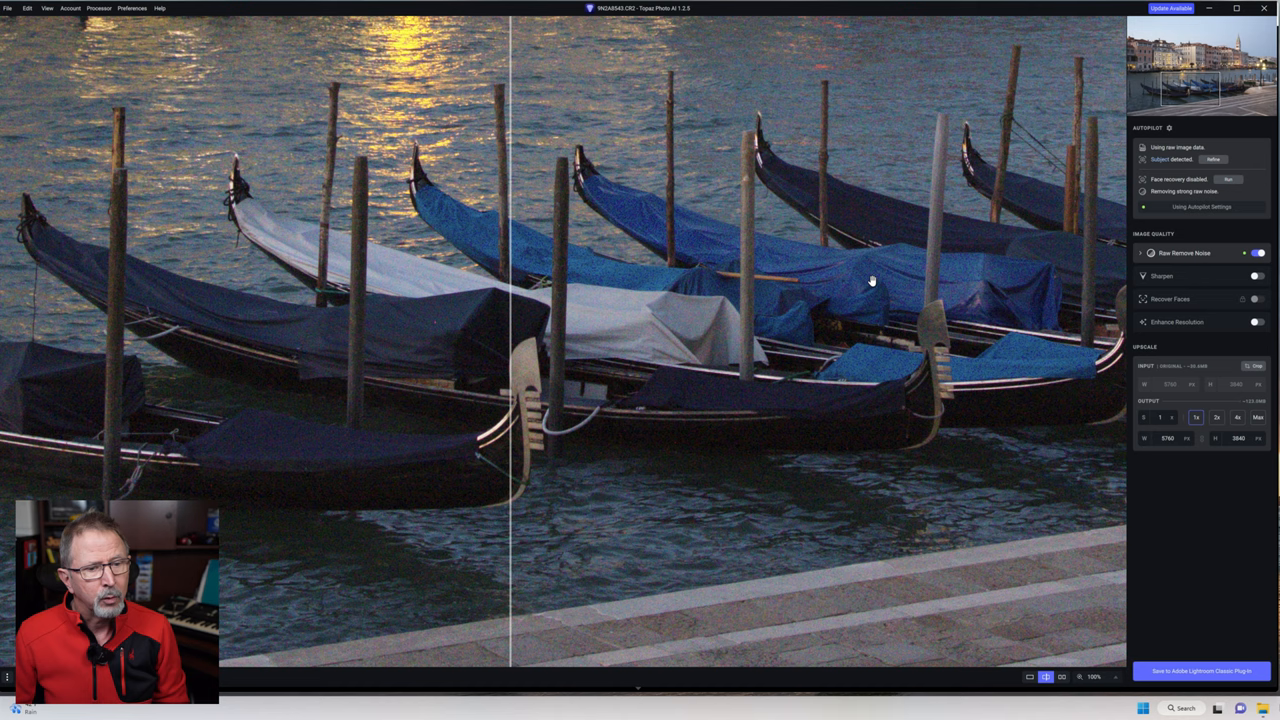
left_click_drag(510, 360, 1045, 390)
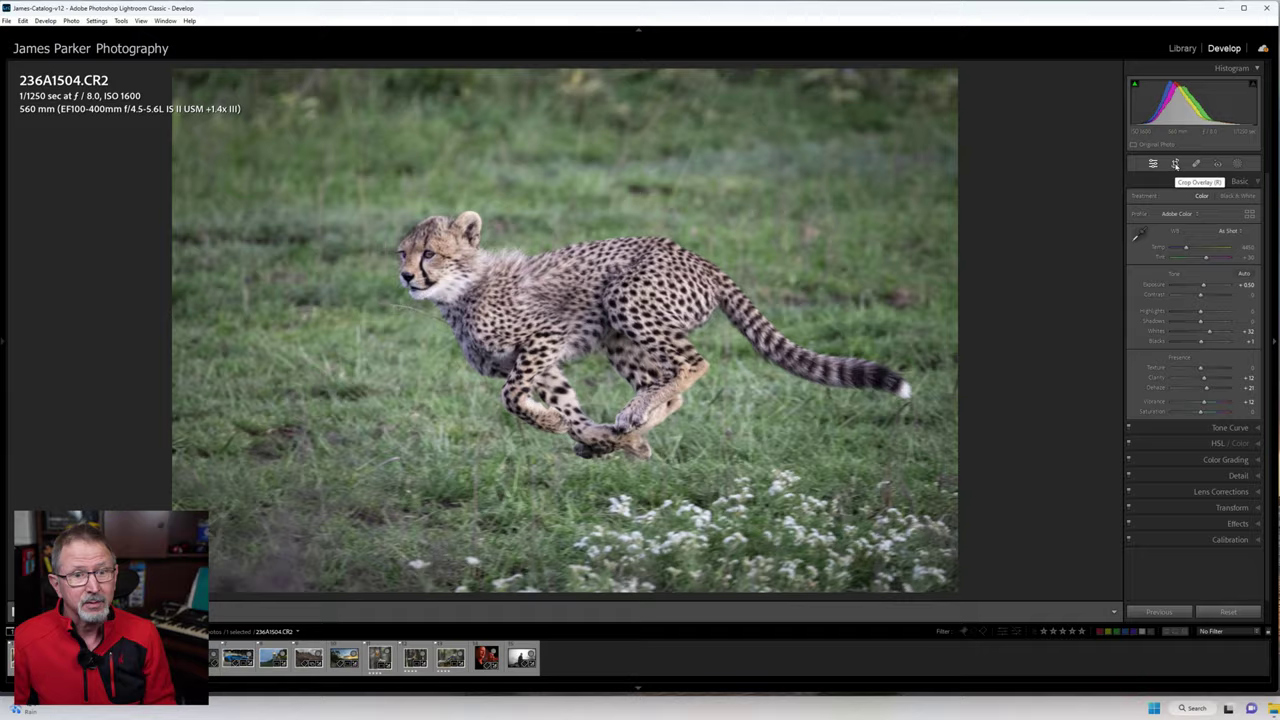
Select the running cheetah photo and send it to Topaz Photo AI
left_click(1170, 163)
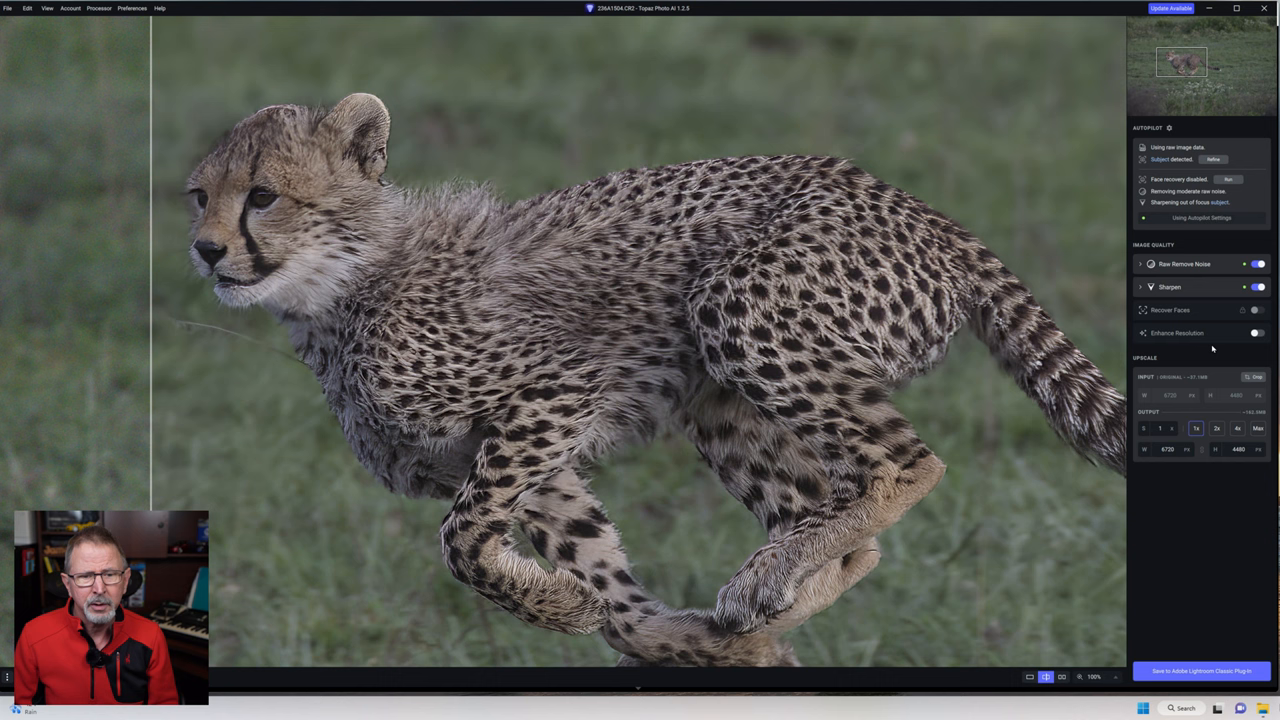
left_click(1140, 263)
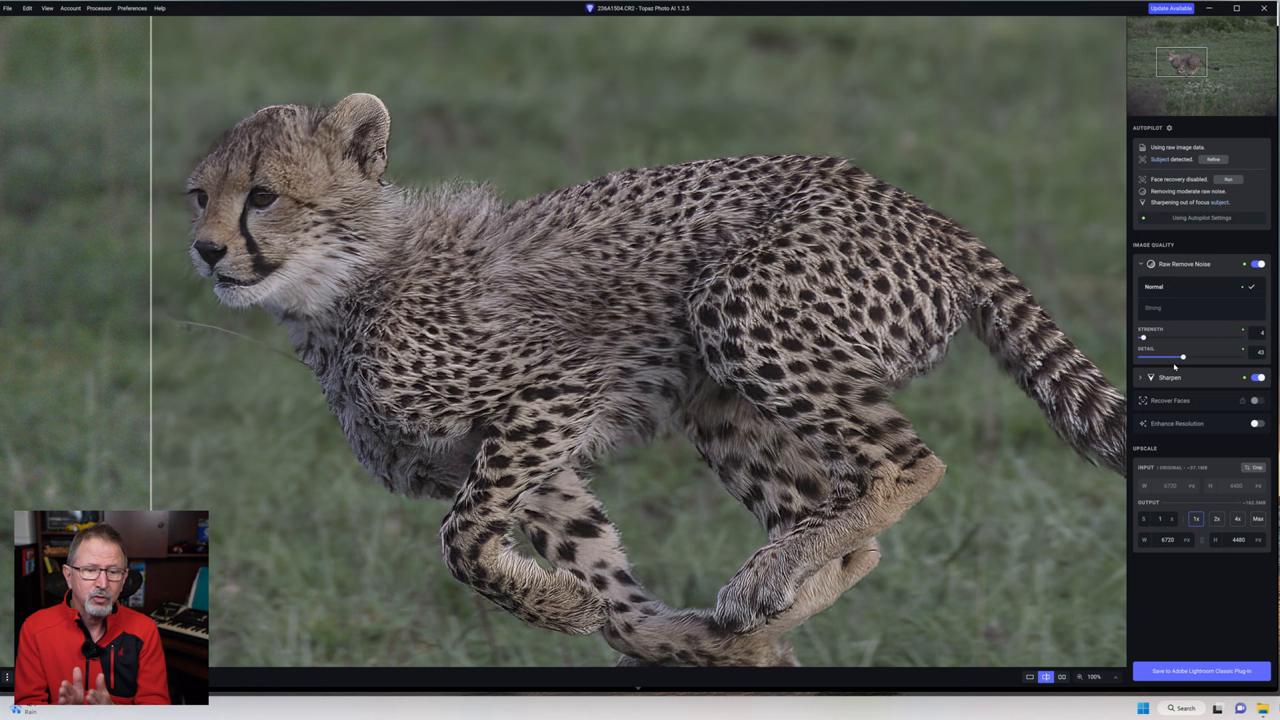
left_click(1143, 264)
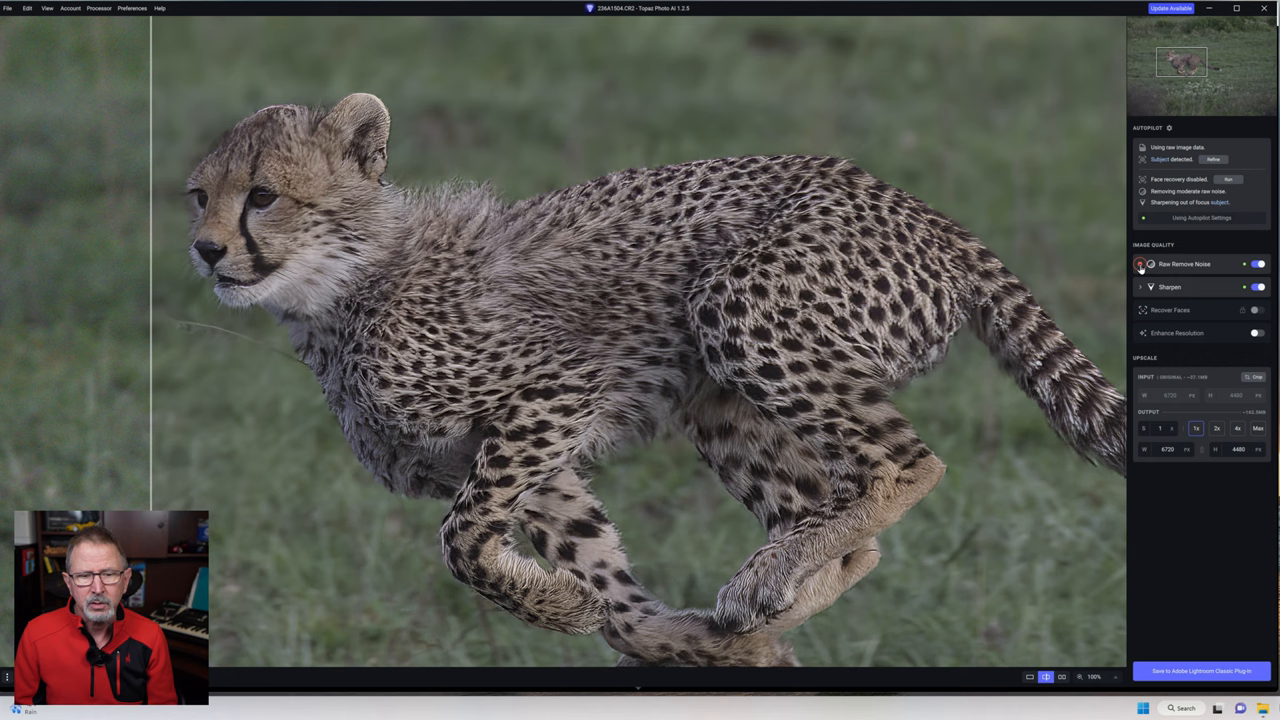
Lower the Lens Blur sharpening strength to about 24 and compare with the original cheetah
left_click(1149, 287)
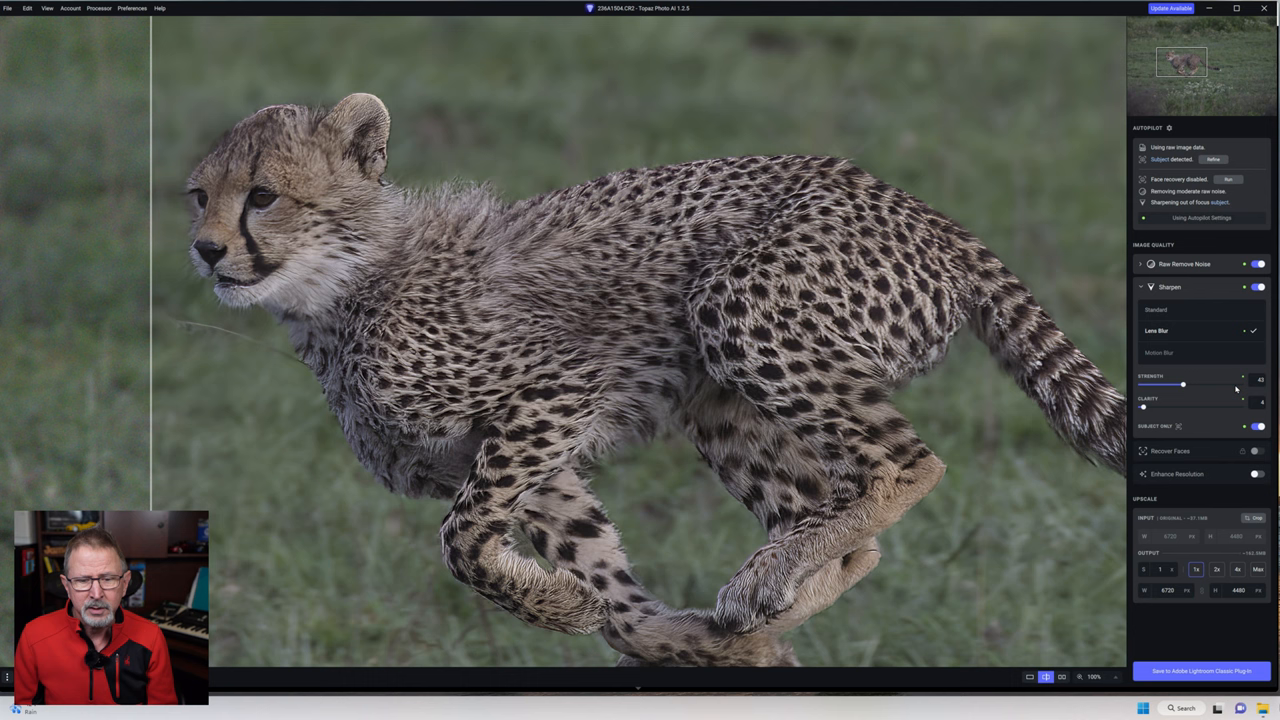
left_click_drag(1182, 385, 1167, 385)
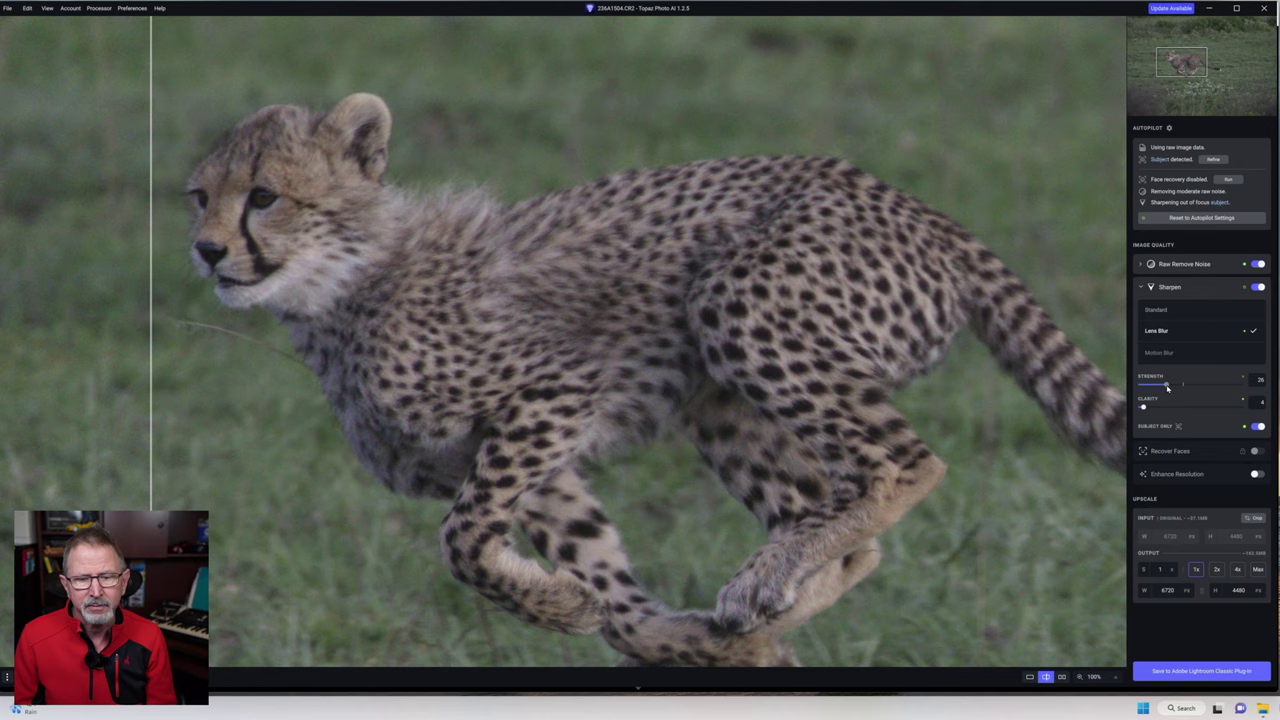
left_click_drag(1168, 384, 1163, 384)
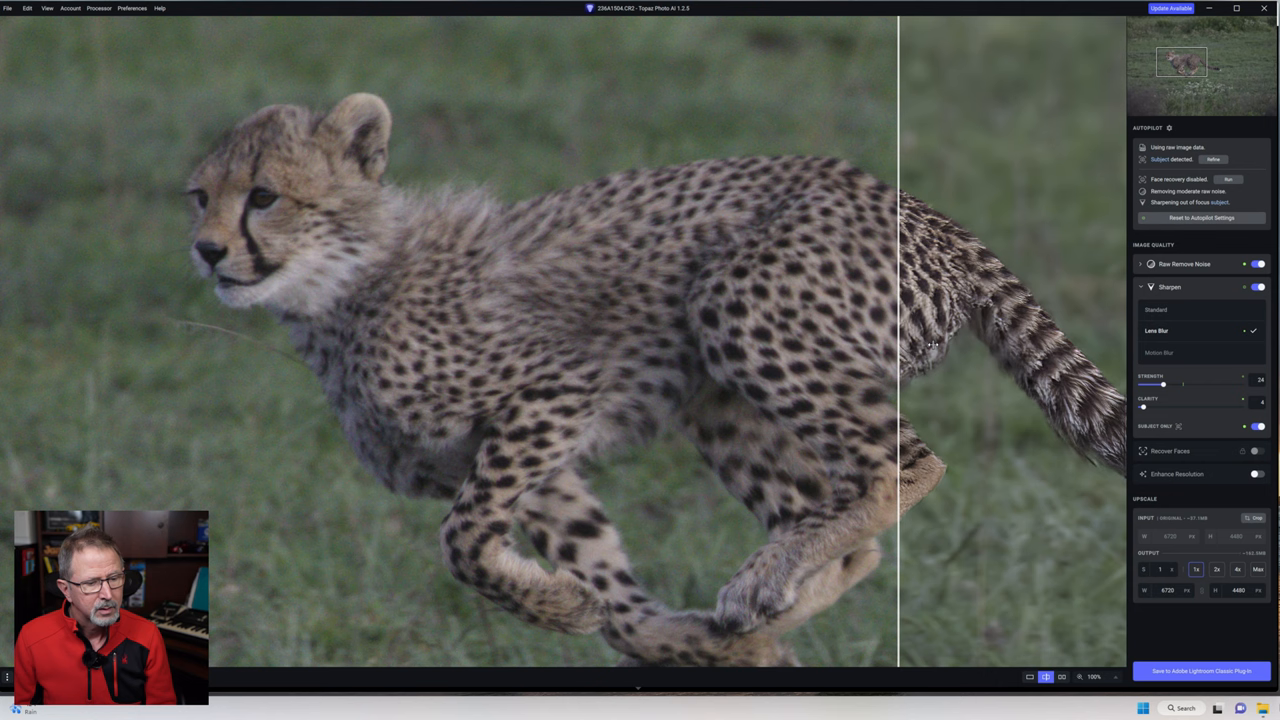
left_click_drag(897, 340, 341, 340)
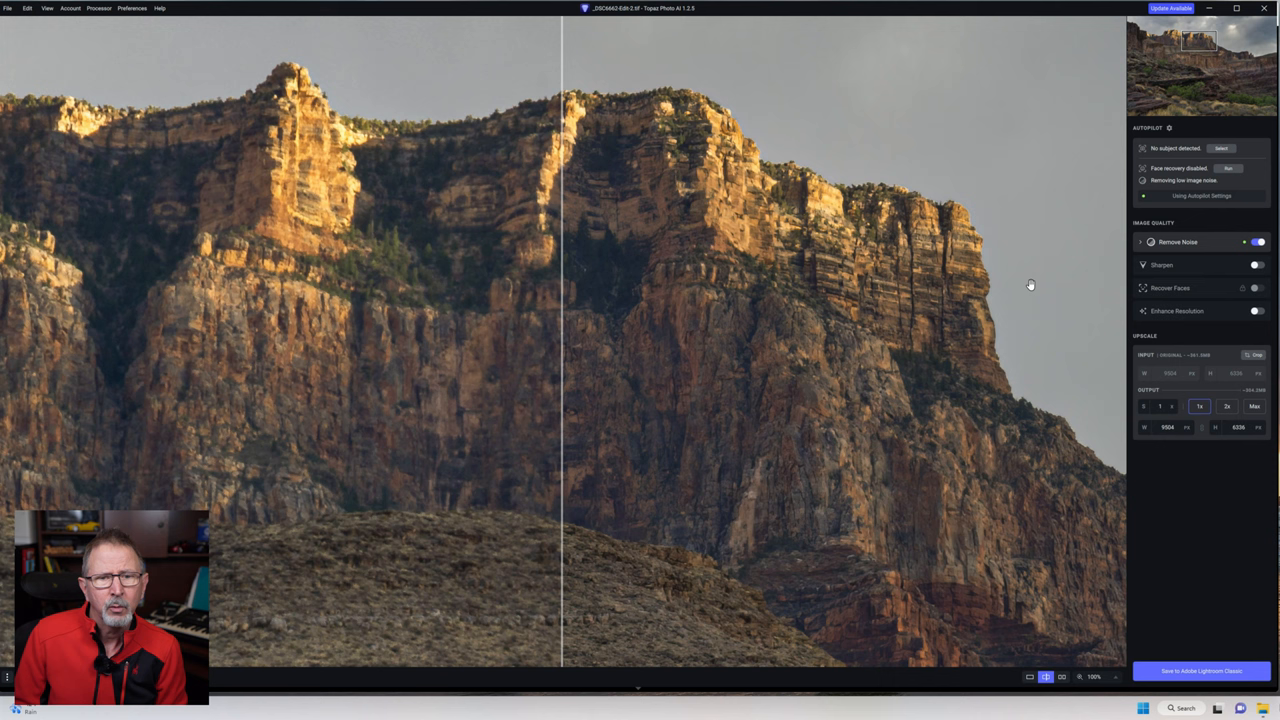
mouse_move(817, 293)
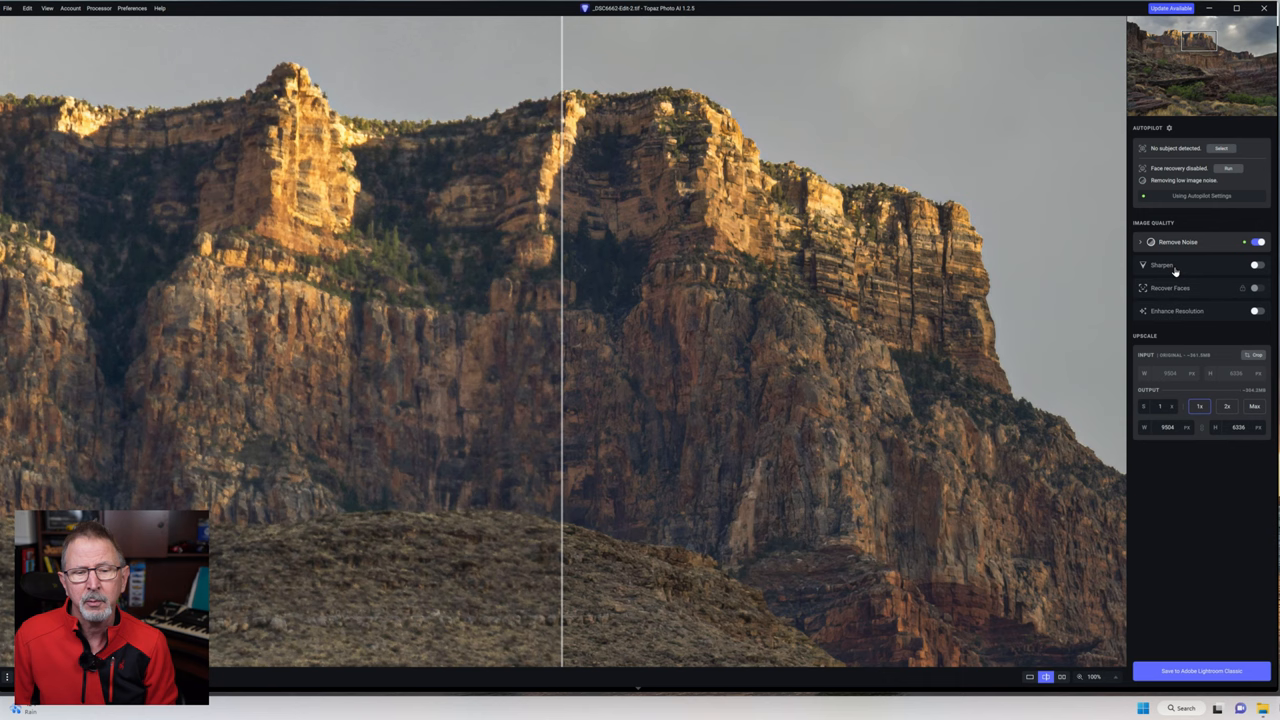
Enable Sharpen for the canyon cliff TIFF (Standard, strength 14, clarity 19)
left_click(1256, 268)
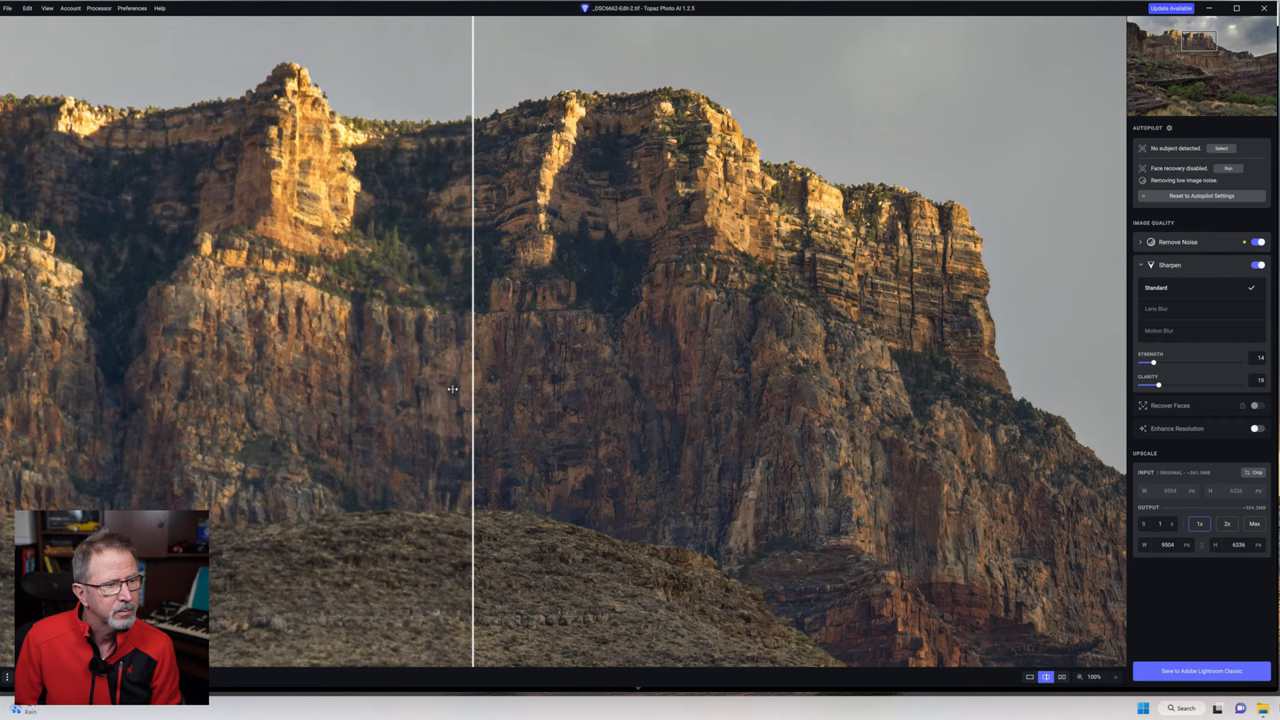
Drag the before/after divider right across the cliff to compare sharpened and original rock detail
left_click_drag(472, 390, 905, 505)
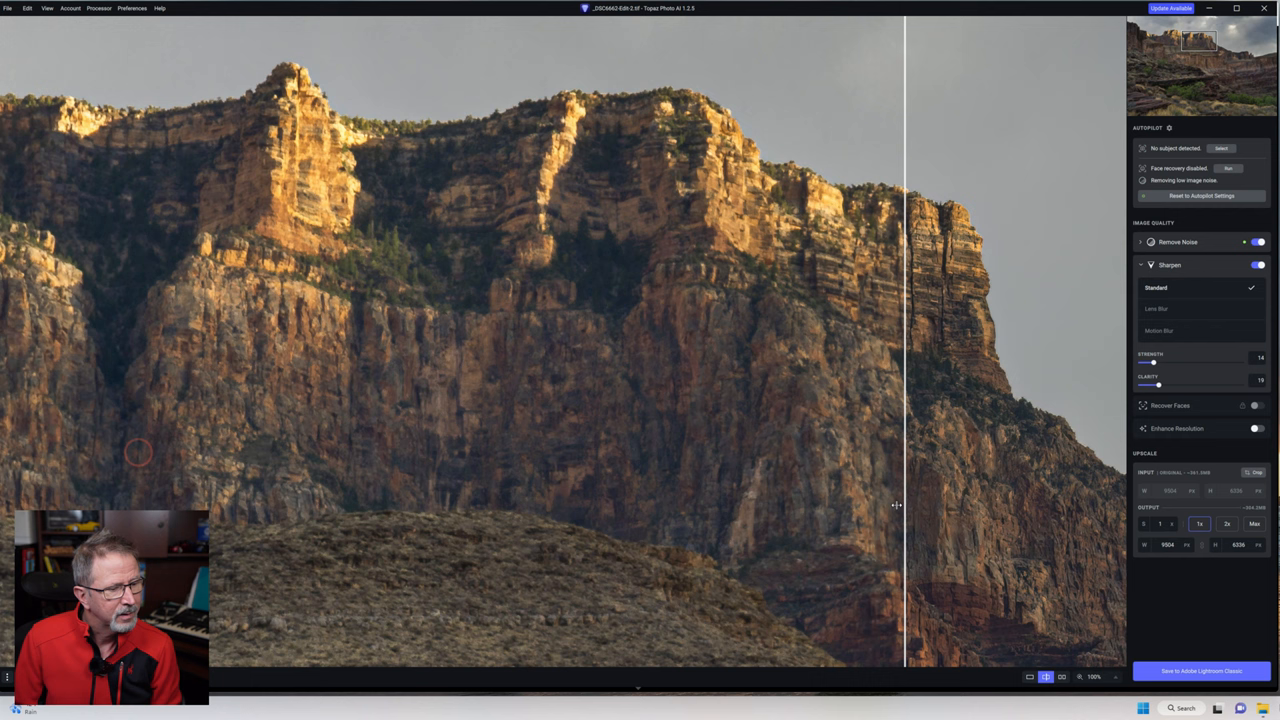
left_click_drag(903, 505, 1085, 490)
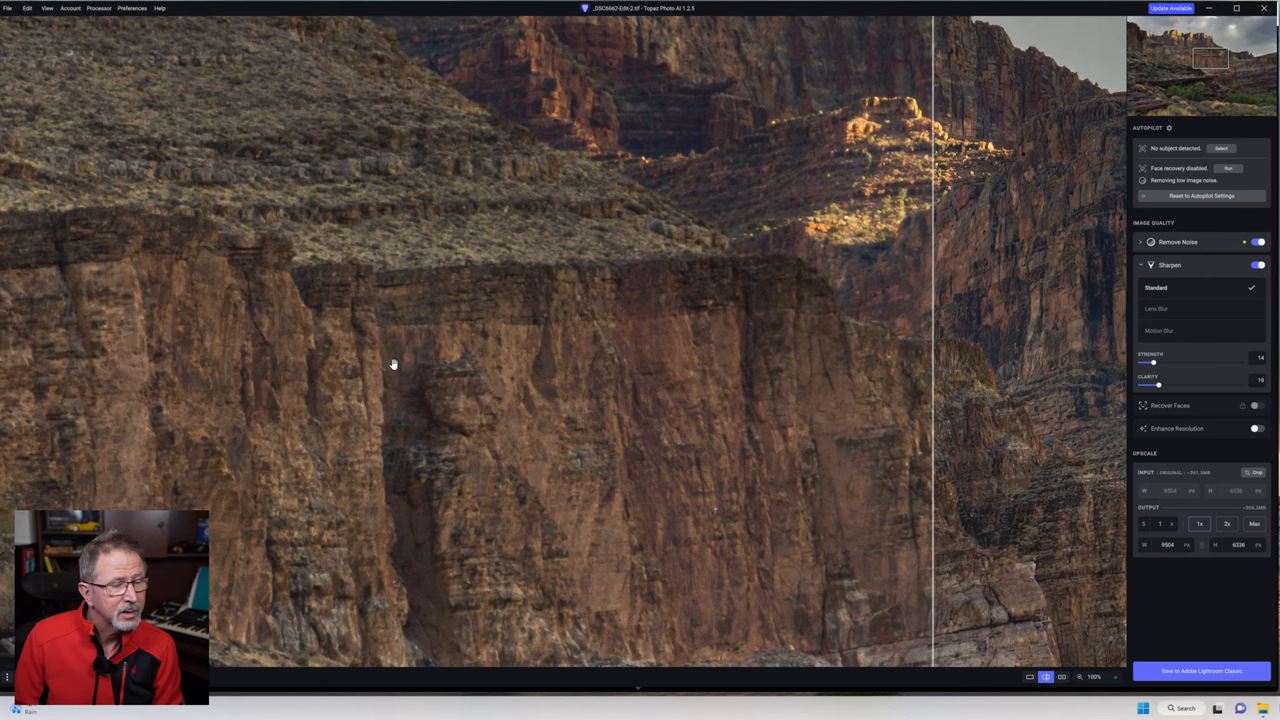
mouse_move(388, 375)
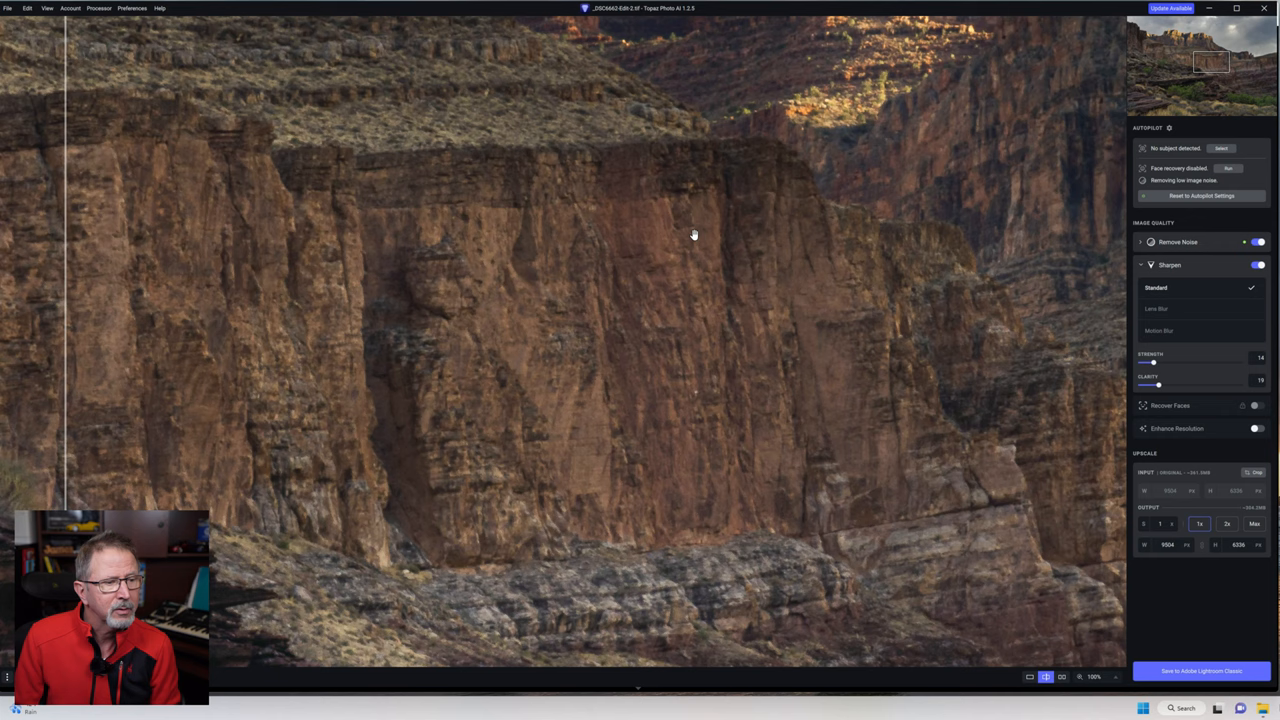
left_click(1159, 308)
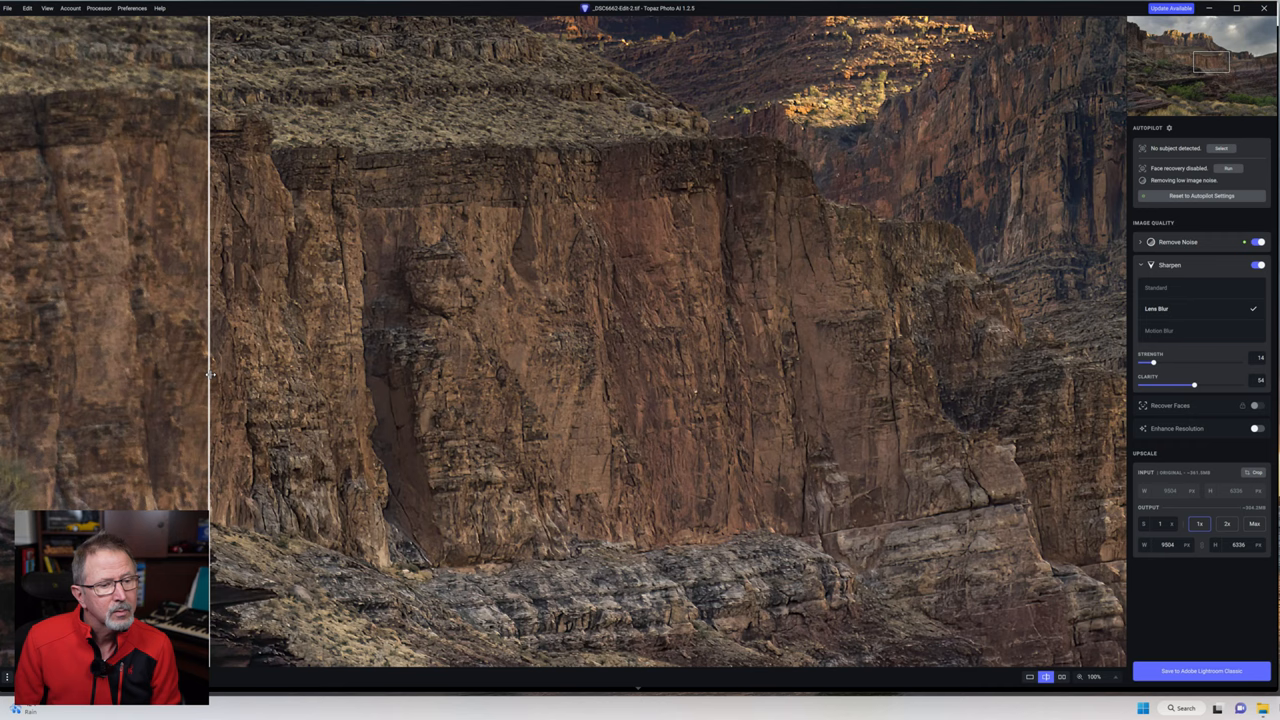
left_click(1173, 288)
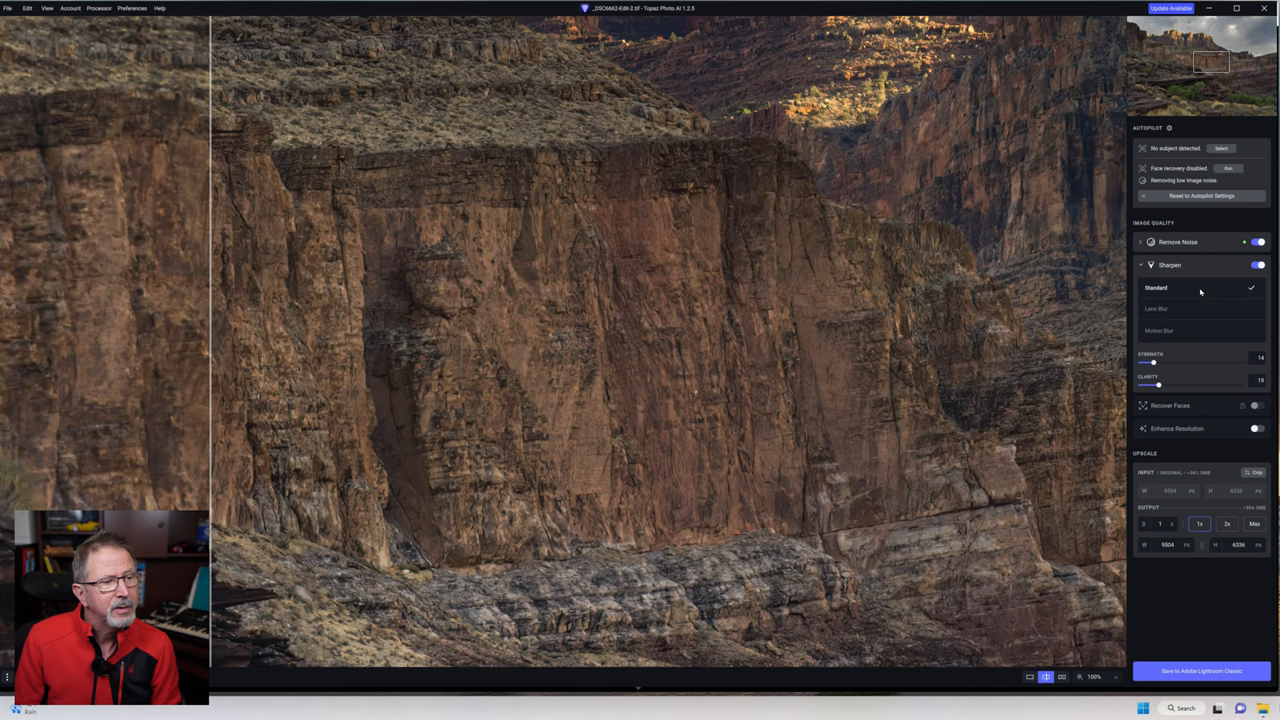
left_click(1159, 330)
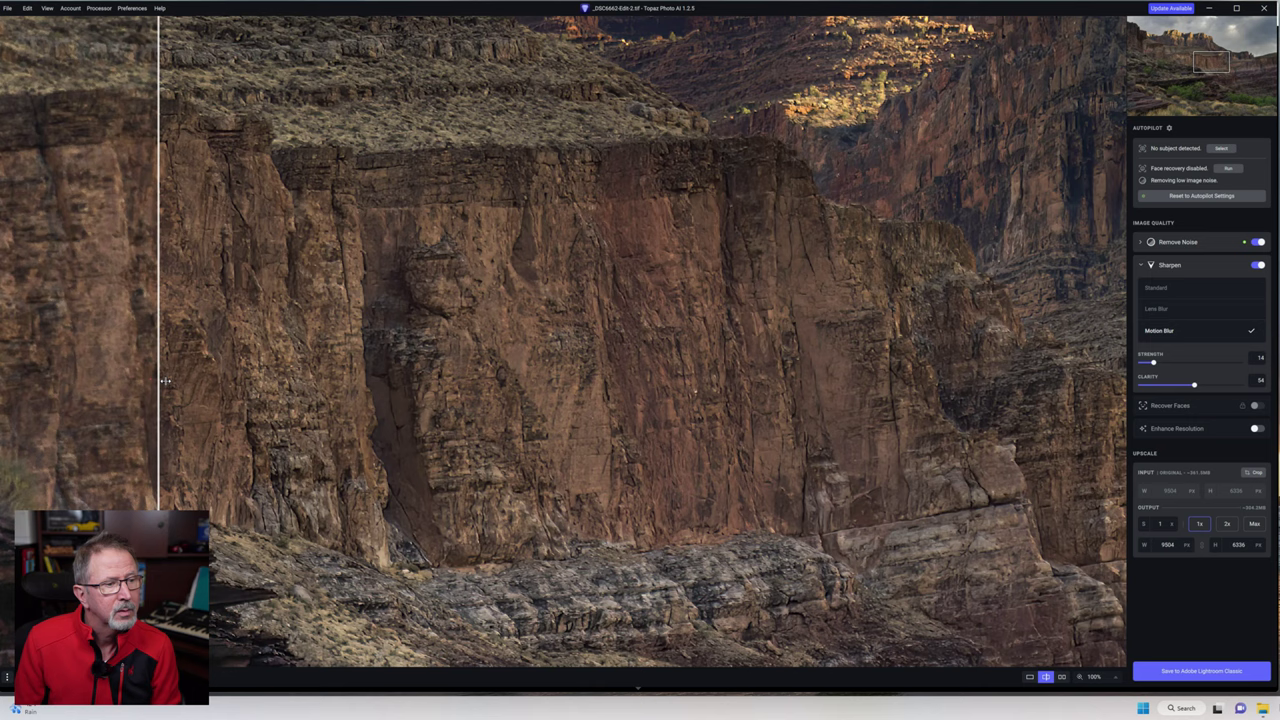
left_click(1171, 287)
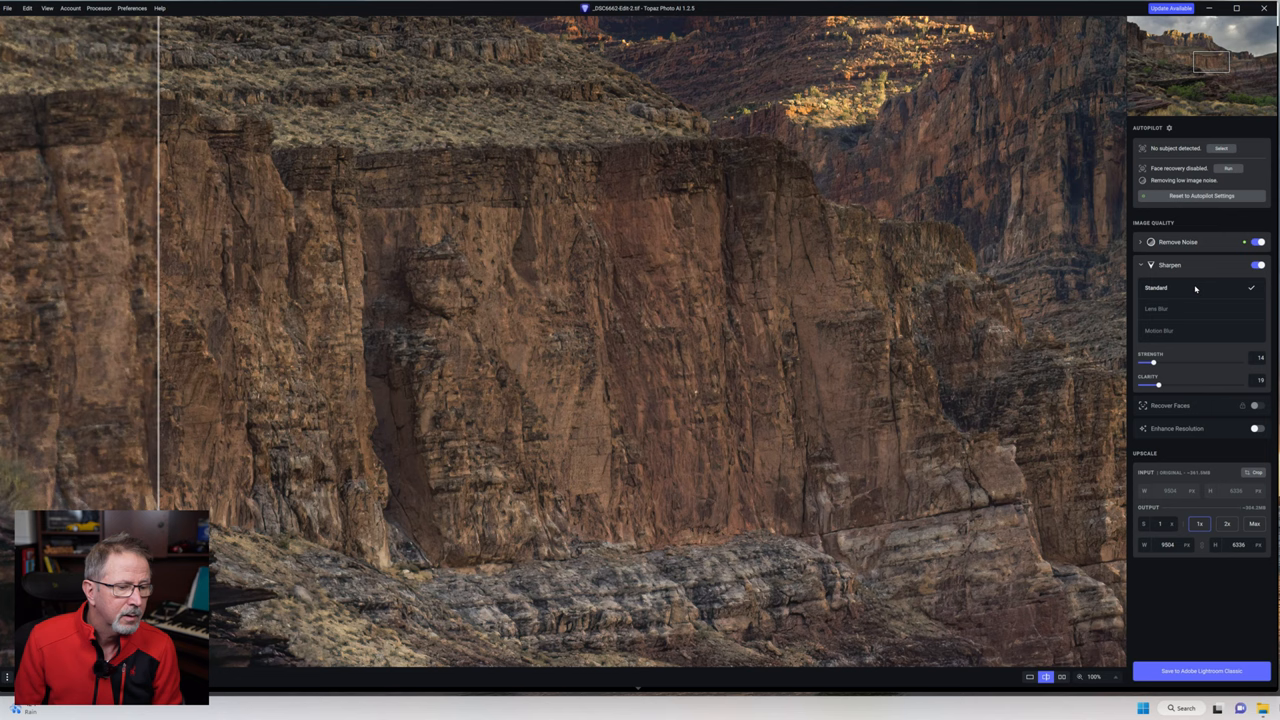